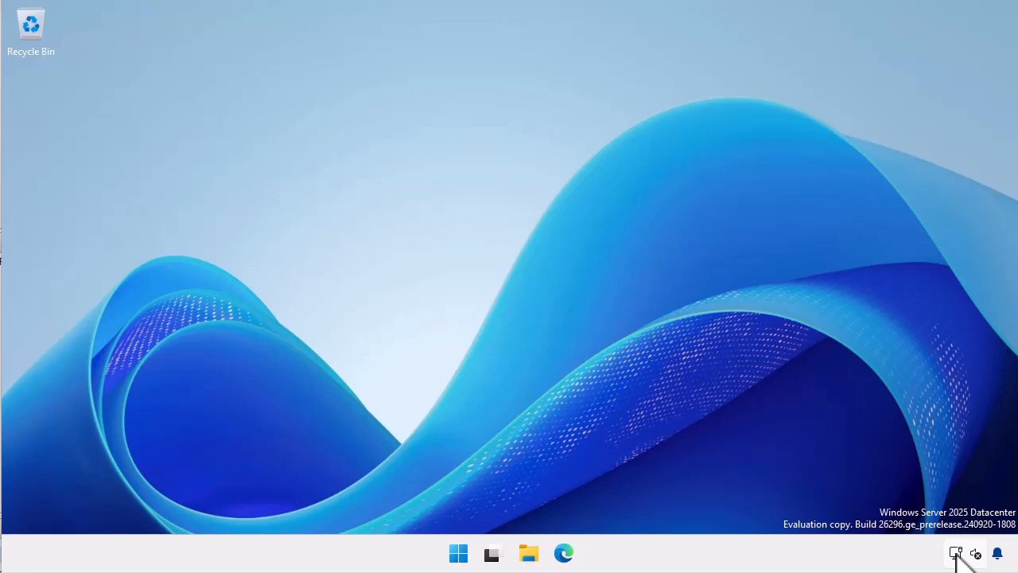
Show the Ethernet connection's details: manual IPv4 10.10.10.20 with DNS servers 1.1.1.1 and 8.8.8.8.
{"action": "right_click", "coordinate": [976, 554]}
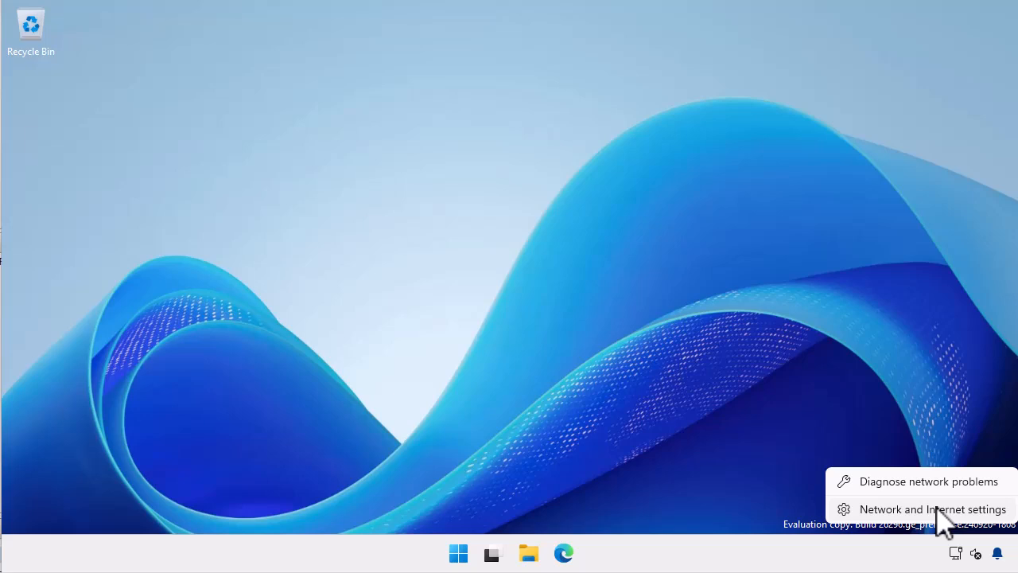
{"action": "left_click", "coordinate": [932, 510]}
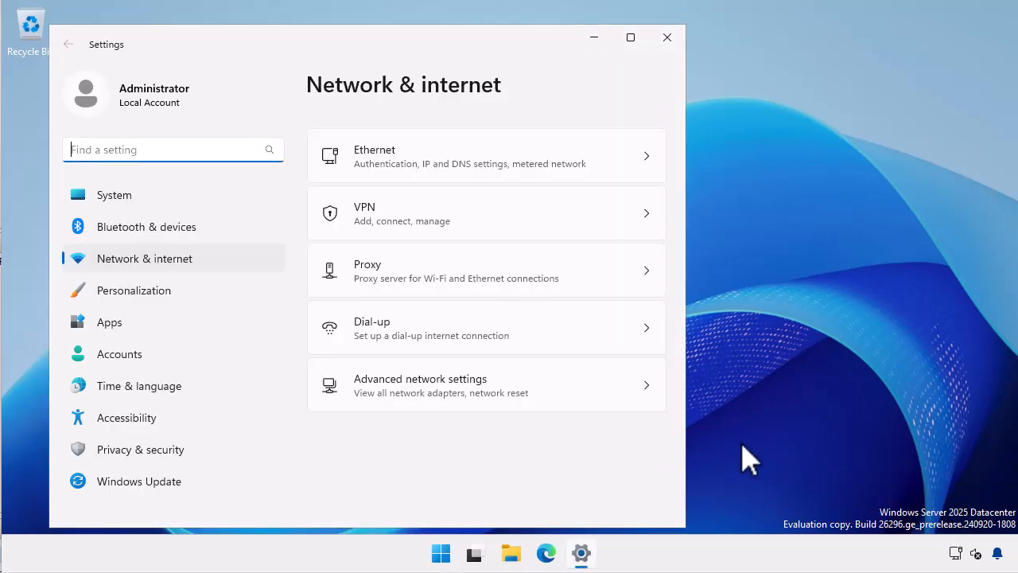
{"action": "mouse_move", "coordinate": [608, 231]}
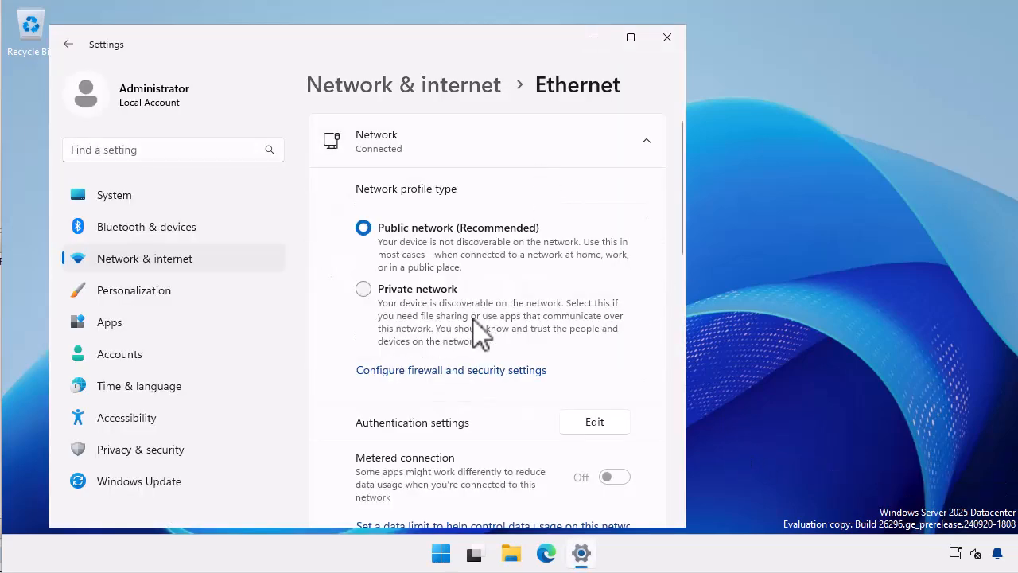
{"action": "scroll", "scroll_direction": "down", "scroll_amount": 3}
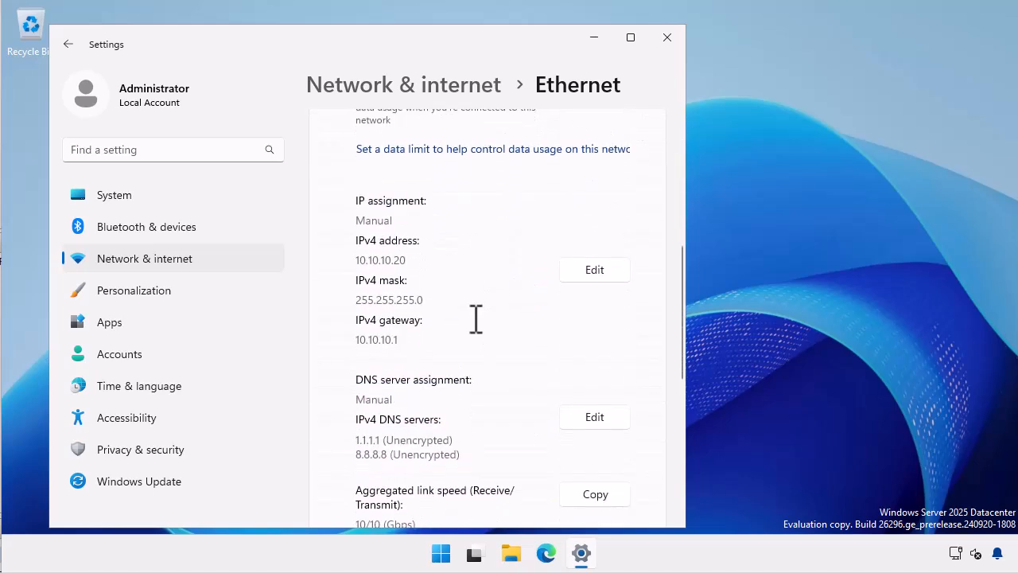
{"action": "scroll", "scroll_direction": "down", "scroll_amount": 3}
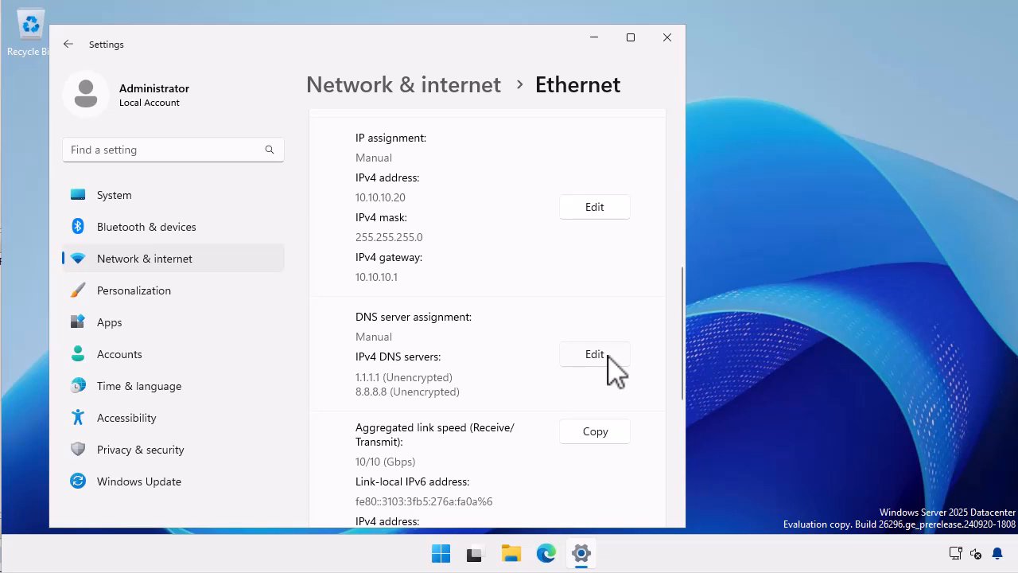
Replace the preferred DNS server with 10.10.10.10, keep 8.8.8.8 as alternate, and save.
{"action": "left_click", "coordinate": [595, 353]}
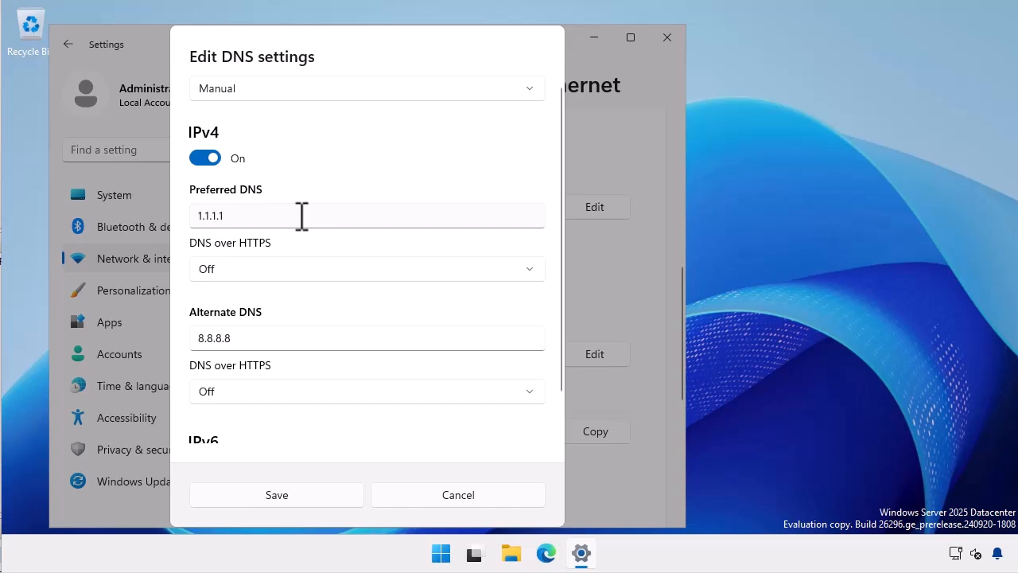
{"action": "left_click", "coordinate": [302, 216]}
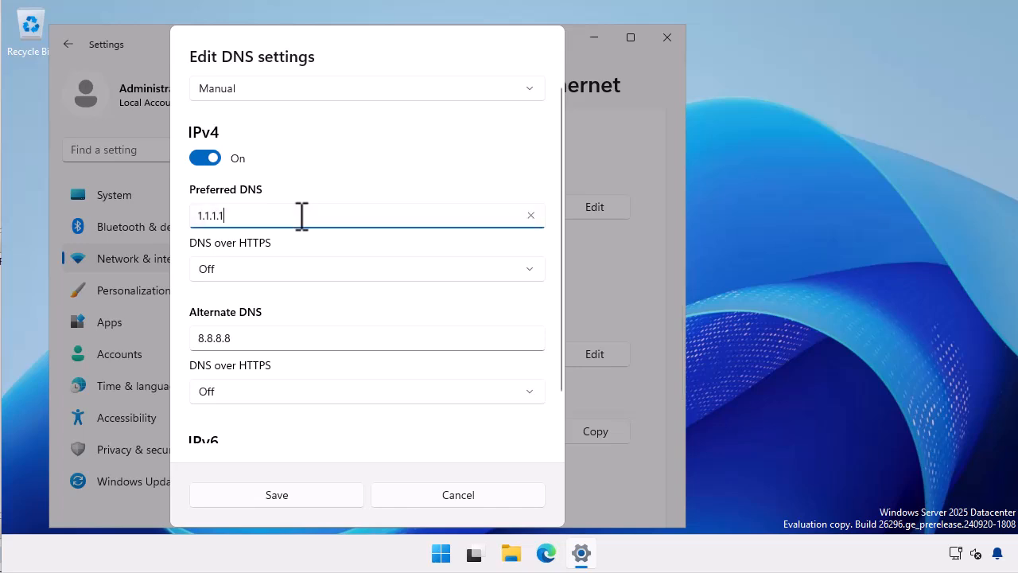
{"action": "type", "text": "10."}
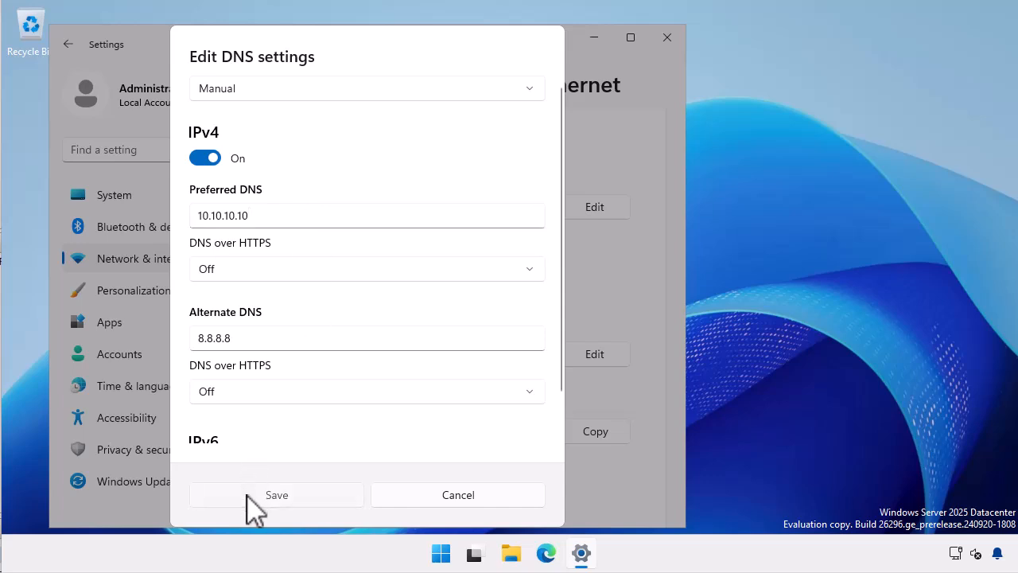
{"action": "left_click", "coordinate": [277, 495]}
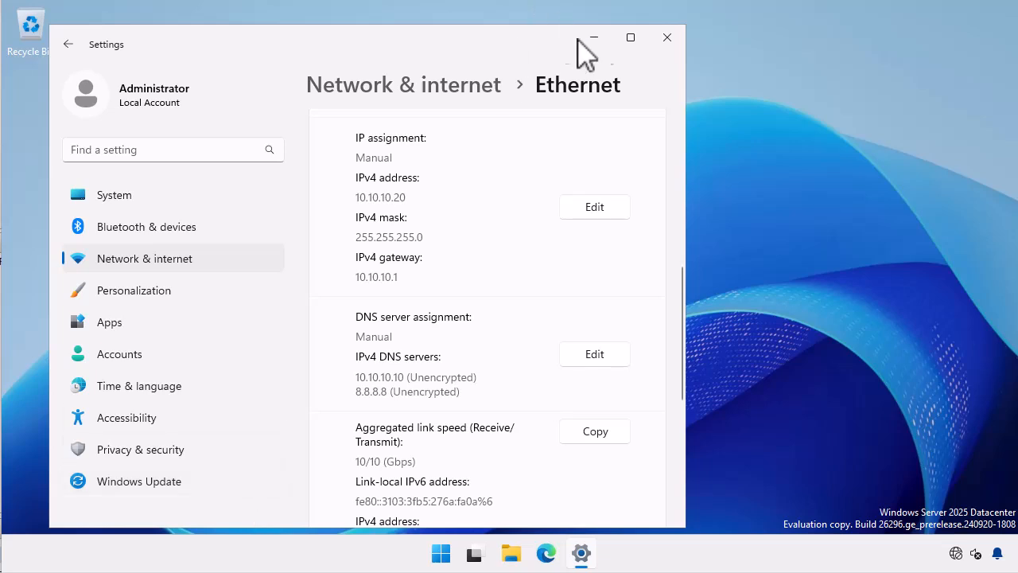
Close Settings and launch Server Manager from the Start menu's pinned apps.
{"action": "left_click", "coordinate": [666, 38]}
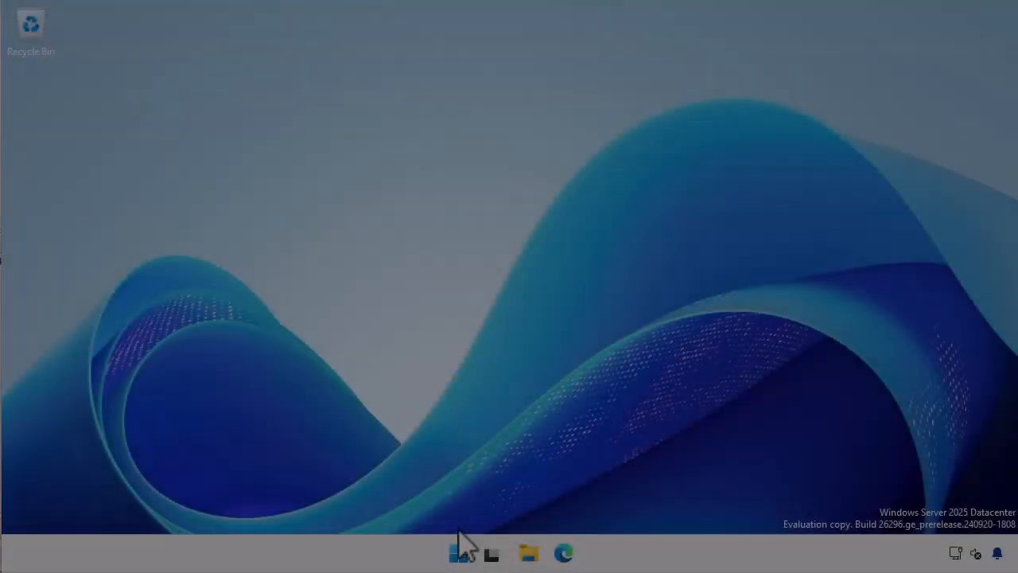
{"action": "left_click", "coordinate": [456, 553]}
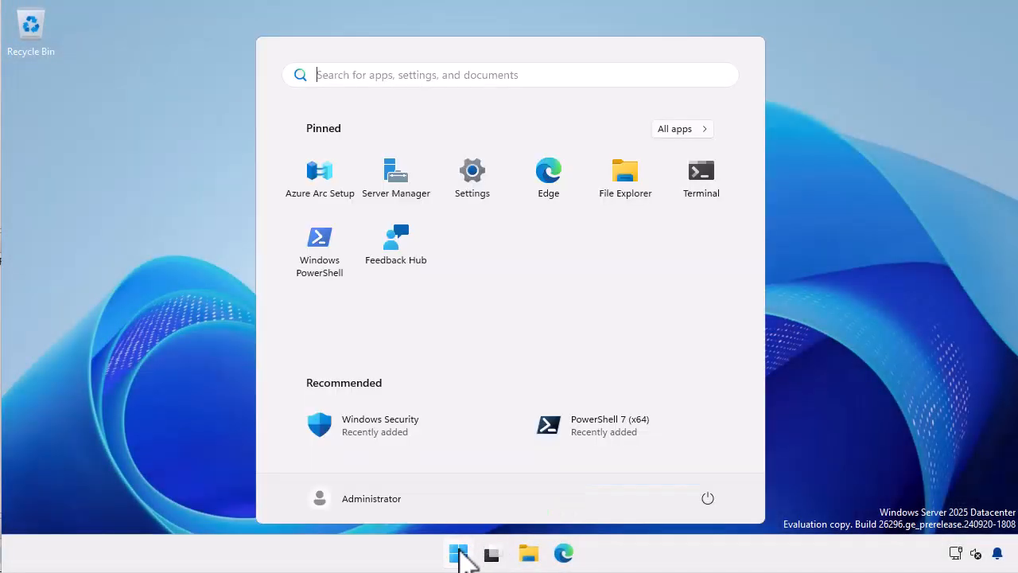
{"action": "mouse_move", "coordinate": [389, 183]}
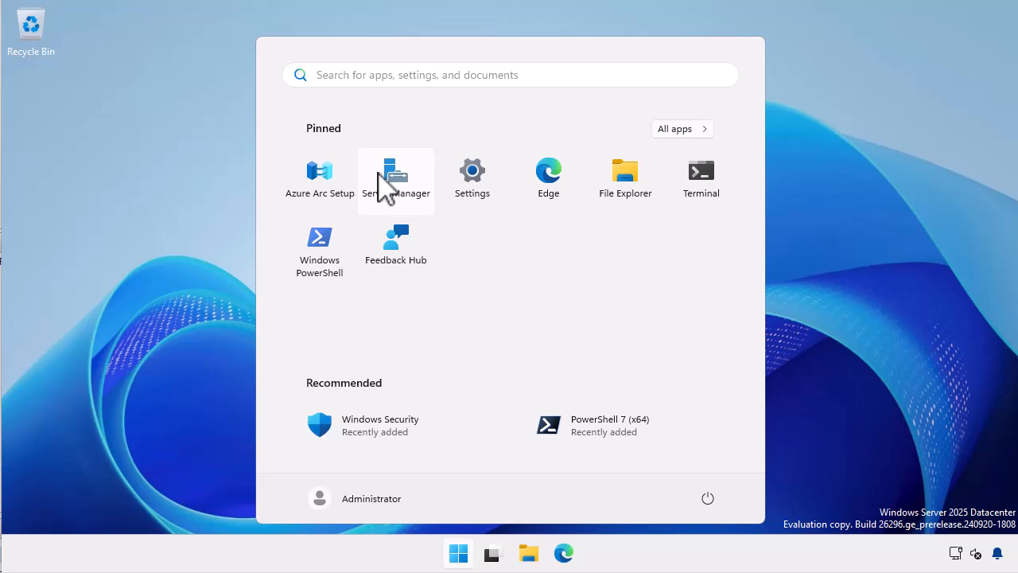
{"action": "left_click", "coordinate": [395, 169]}
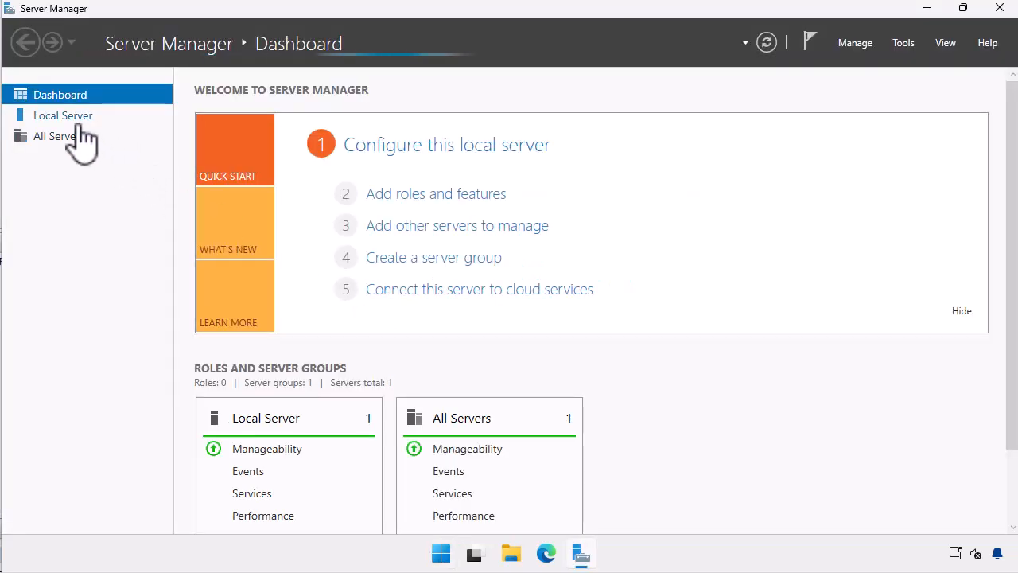
Show System Properties for TAILWIND-MBR1 in WORKGROUP from the Local Server page.
{"action": "left_click", "coordinate": [62, 115]}
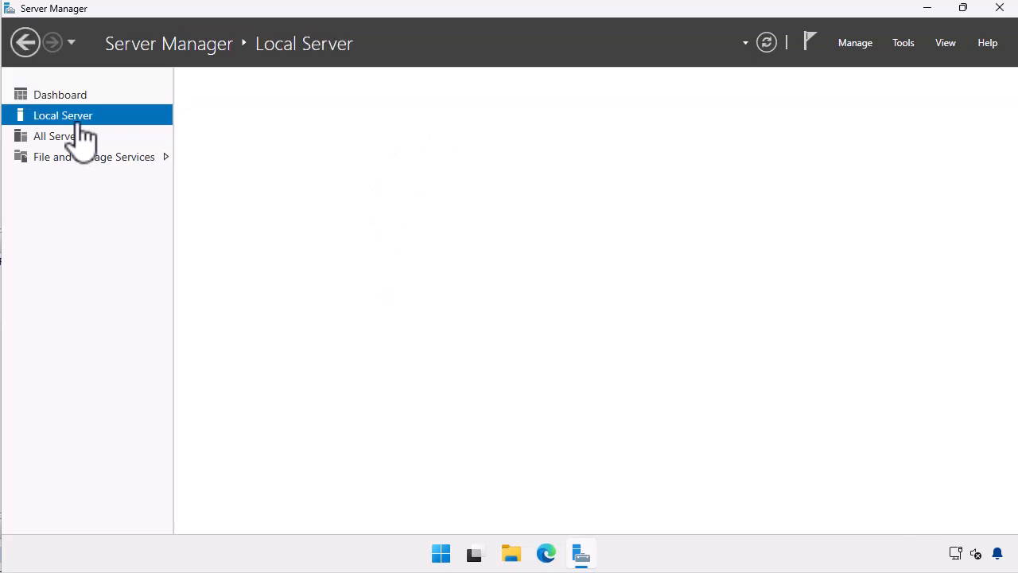
{"action": "left_click", "coordinate": [63, 114]}
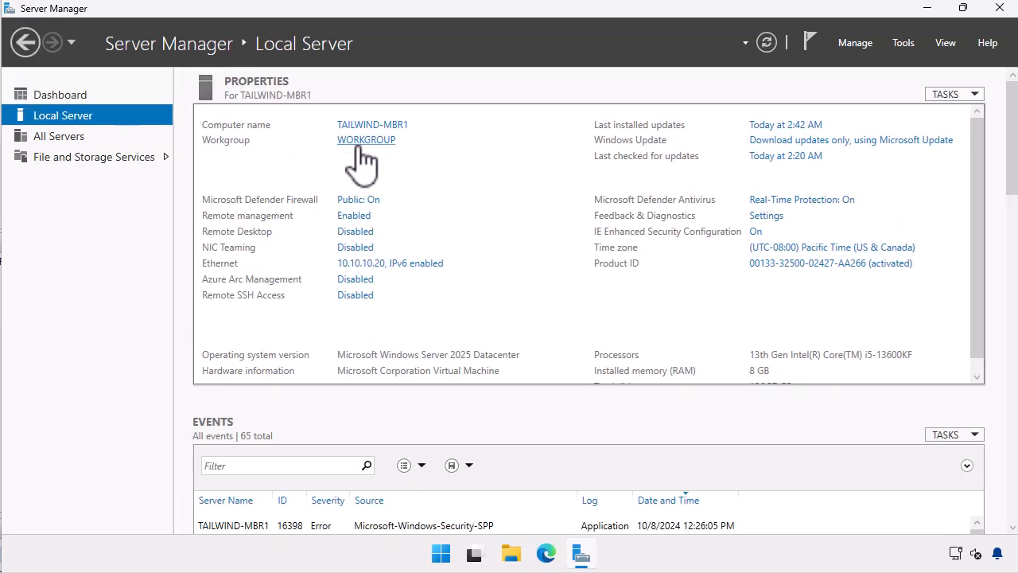
{"action": "left_click", "coordinate": [366, 140]}
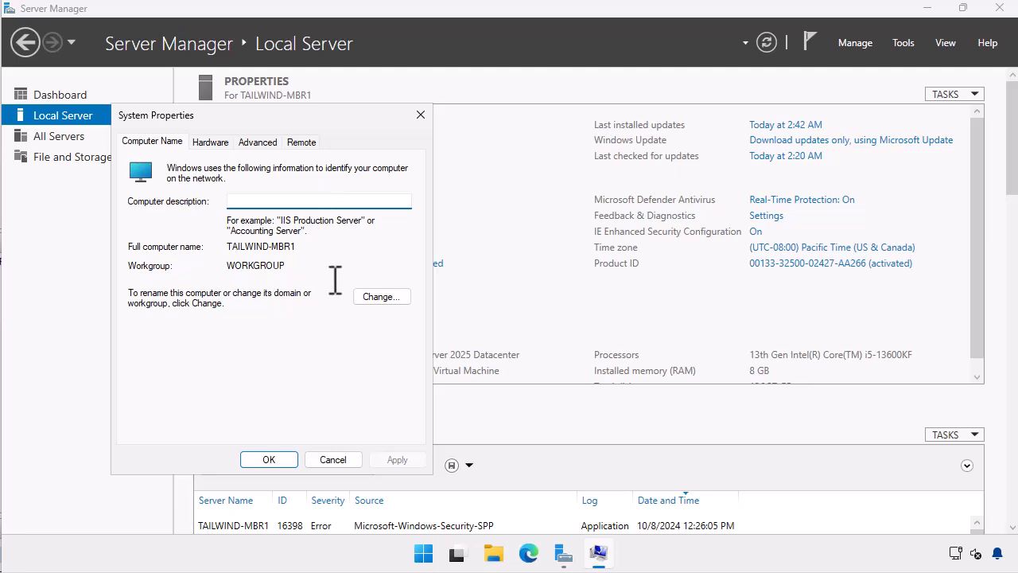
Make the computer a member of domain tailwindtraders.internal and submit domain credentials.
{"action": "left_click", "coordinate": [382, 296]}
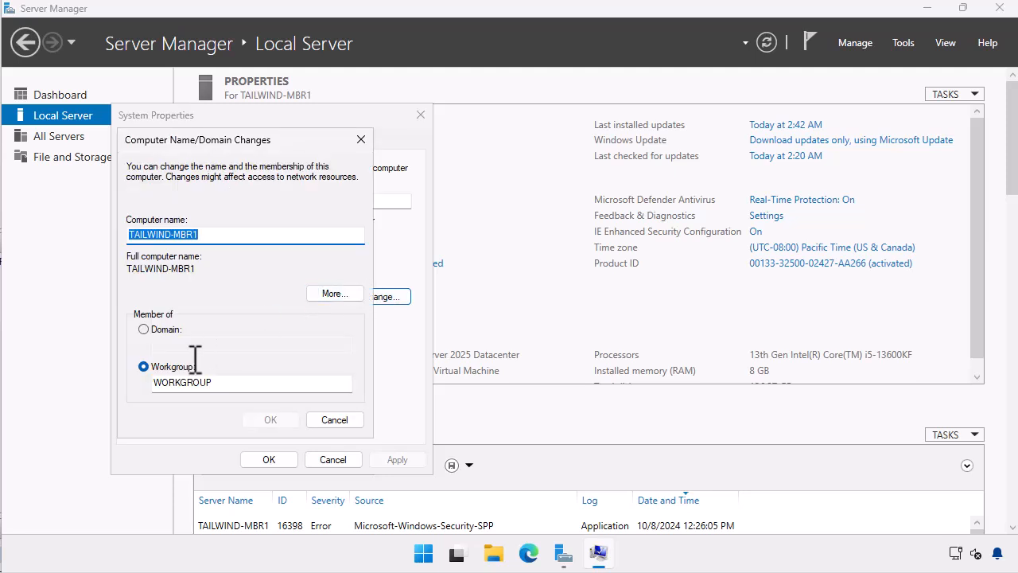
{"action": "left_click", "coordinate": [144, 329]}
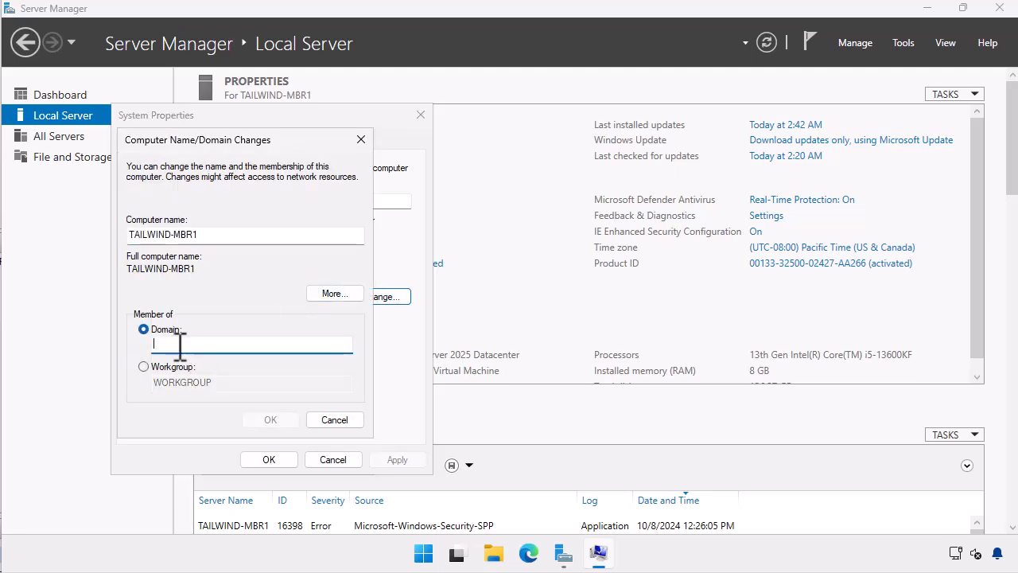
{"action": "type", "text": "tailwindtraders.internal"}
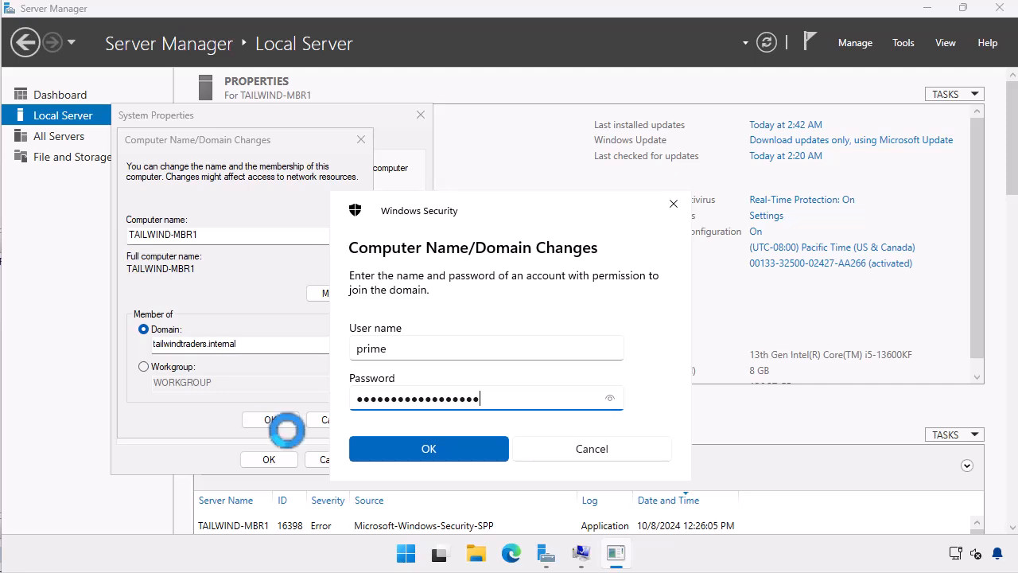
{"action": "left_click", "coordinate": [428, 449]}
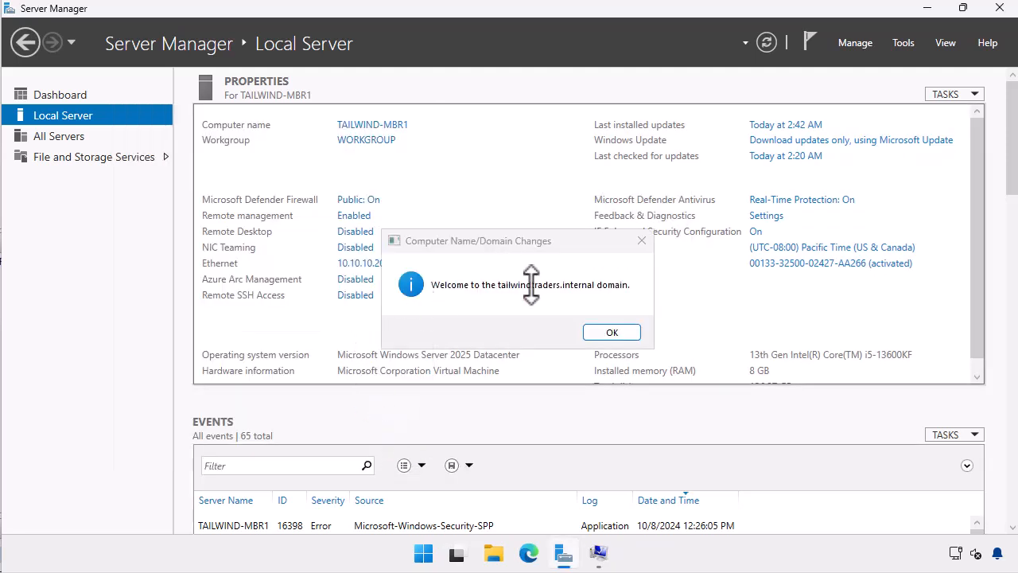
Acknowledge the domain welcome and restart-required messages and close System Properties.
{"action": "left_click", "coordinate": [611, 333]}
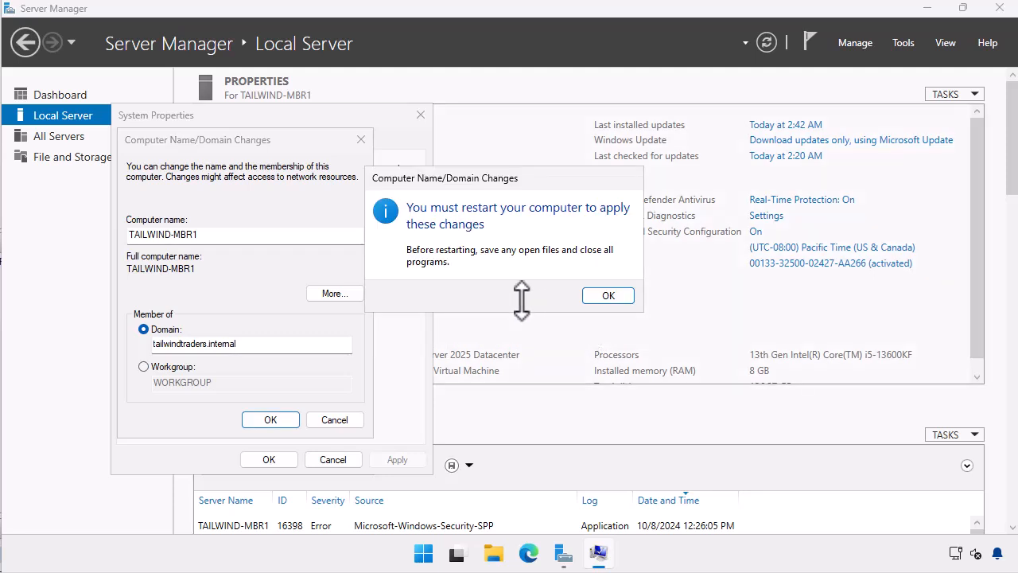
{"action": "left_click", "coordinate": [608, 294]}
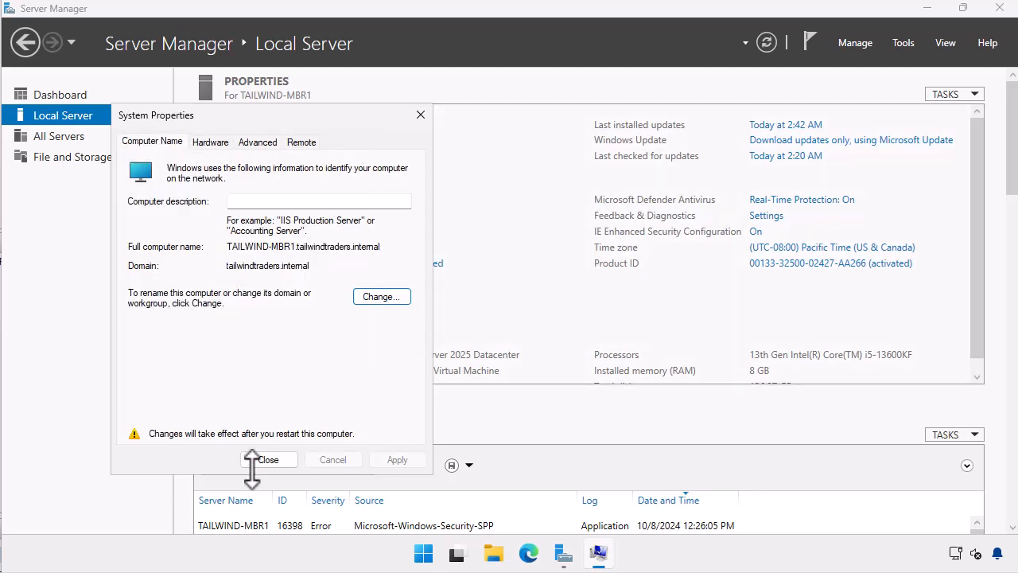
{"action": "left_click", "coordinate": [267, 458]}
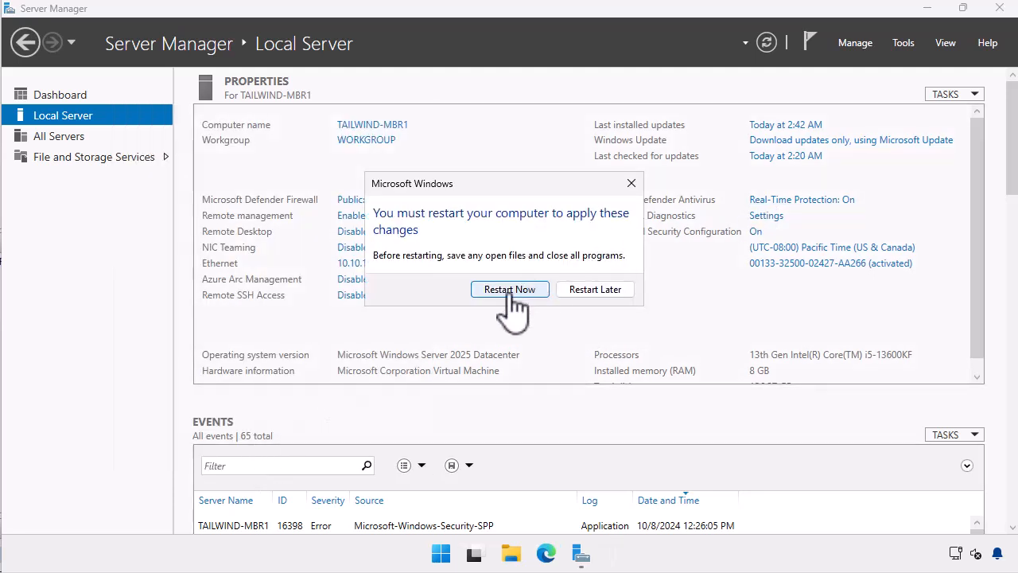
Restart the server now and begin signing back in with Ctrl+Alt+Delete.
{"action": "left_click", "coordinate": [509, 290]}
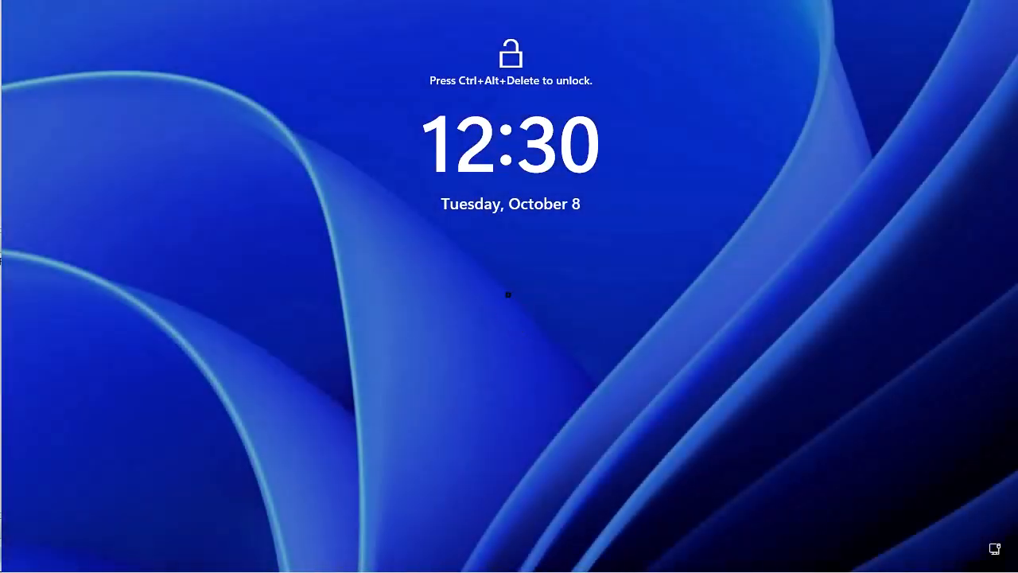
{"action": "mouse_move", "coordinate": [24, 16]}
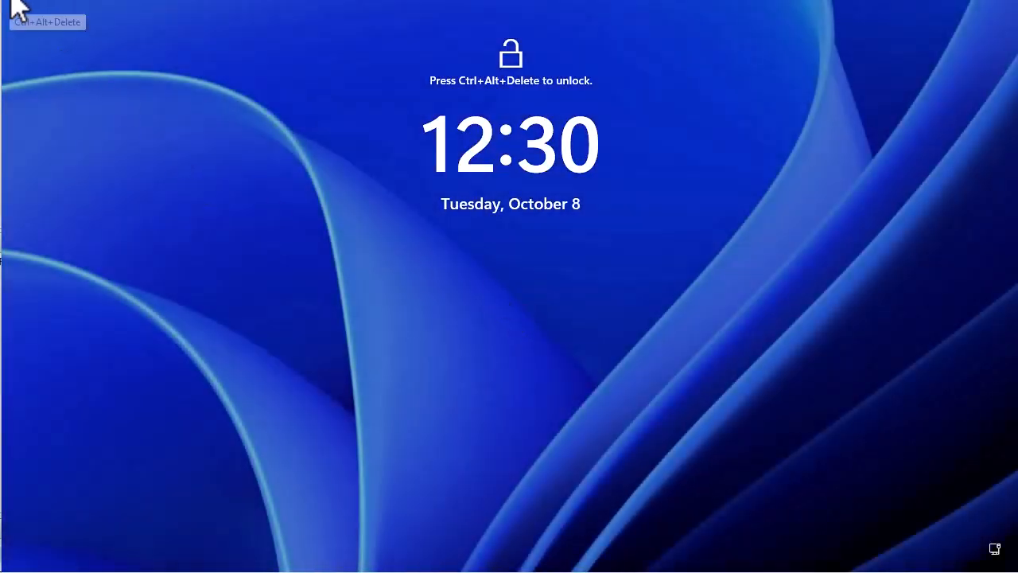
{"action": "key", "text": "Ctrl+Alt+Delete"}
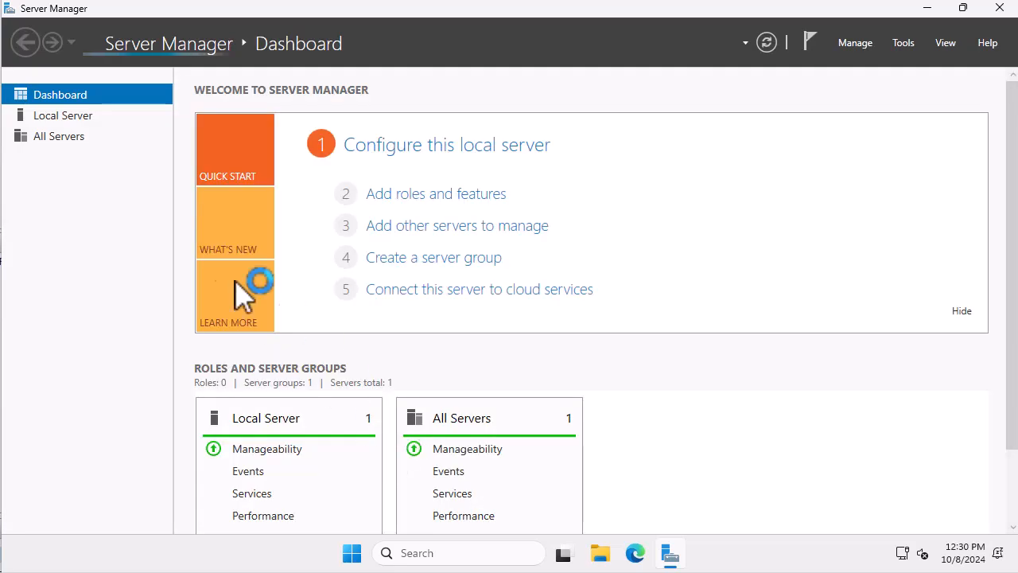
Confirm on Local Server that TAILWIND-MBR1 now belongs to tailwindtraders.internal.
{"action": "left_click", "coordinate": [62, 114]}
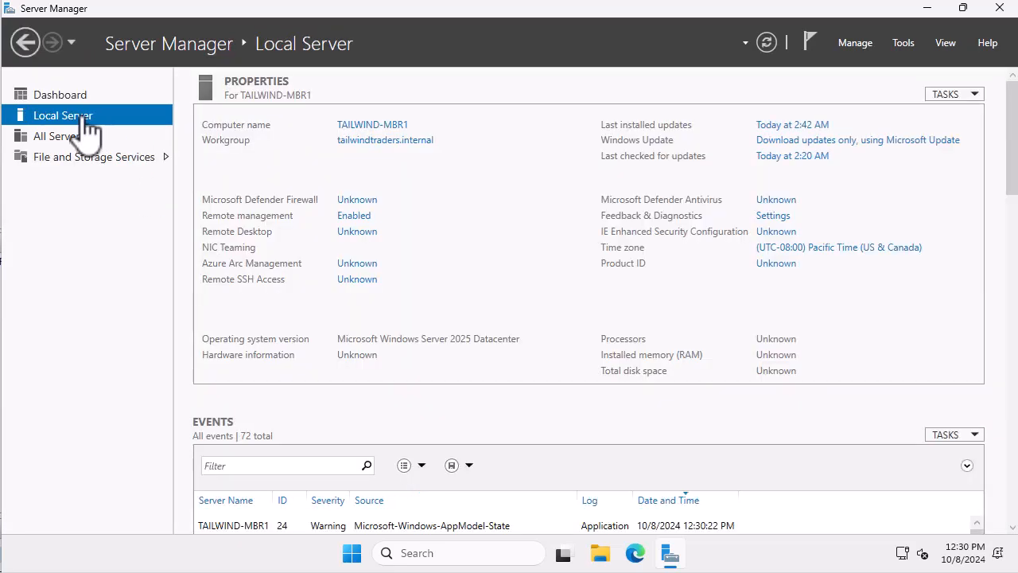